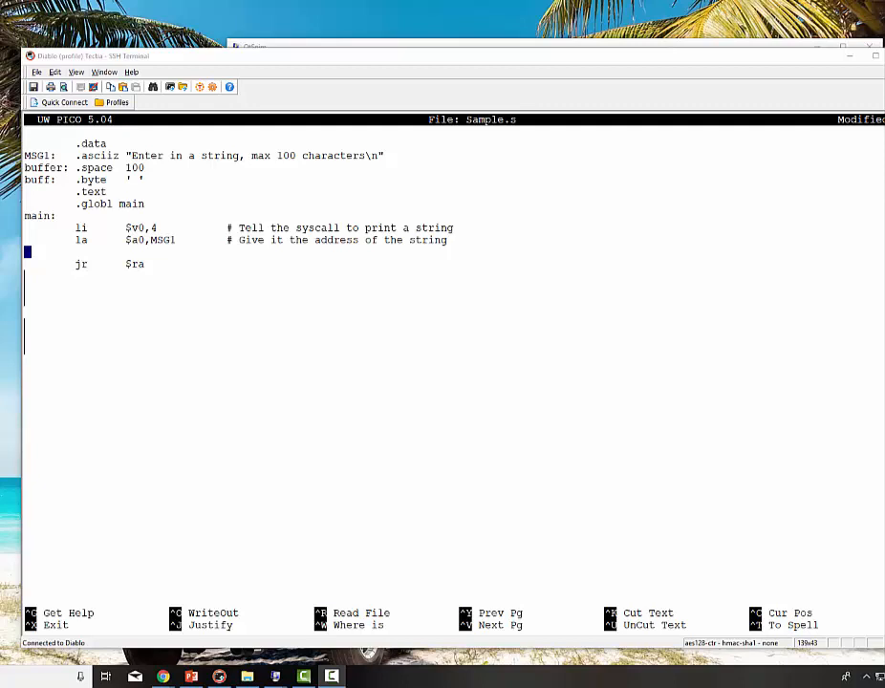
mouse_move(76, 417)
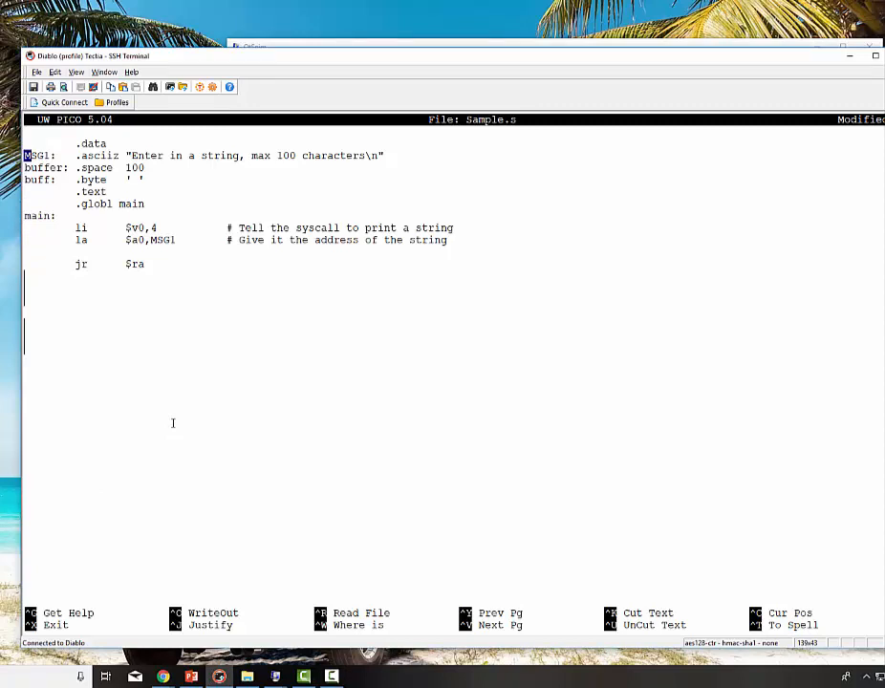
Move into main to add the read-string (up to 100 chars) and print-back syscalls
key(Down)
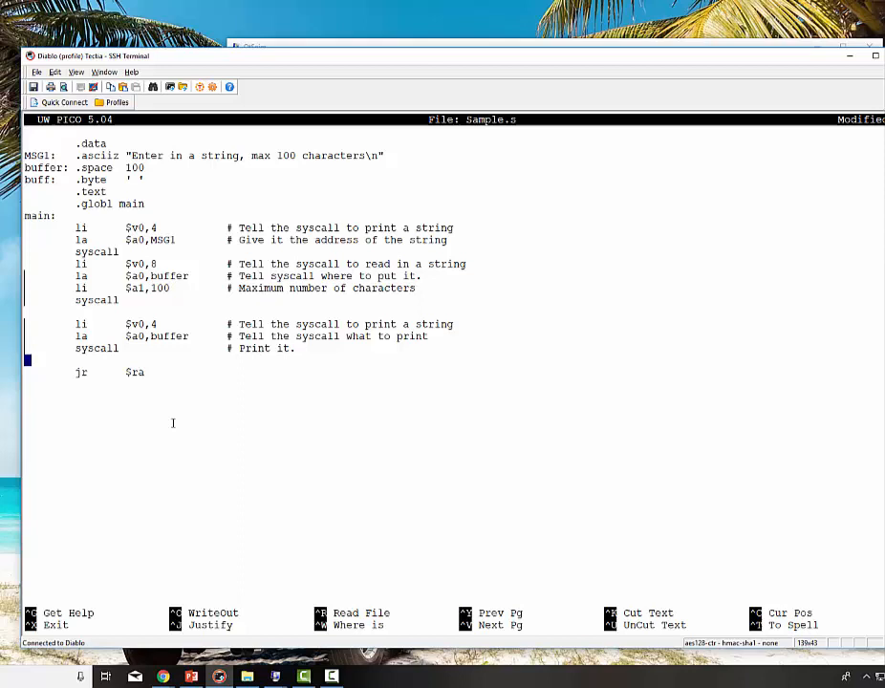
mouse_move(57, 271)
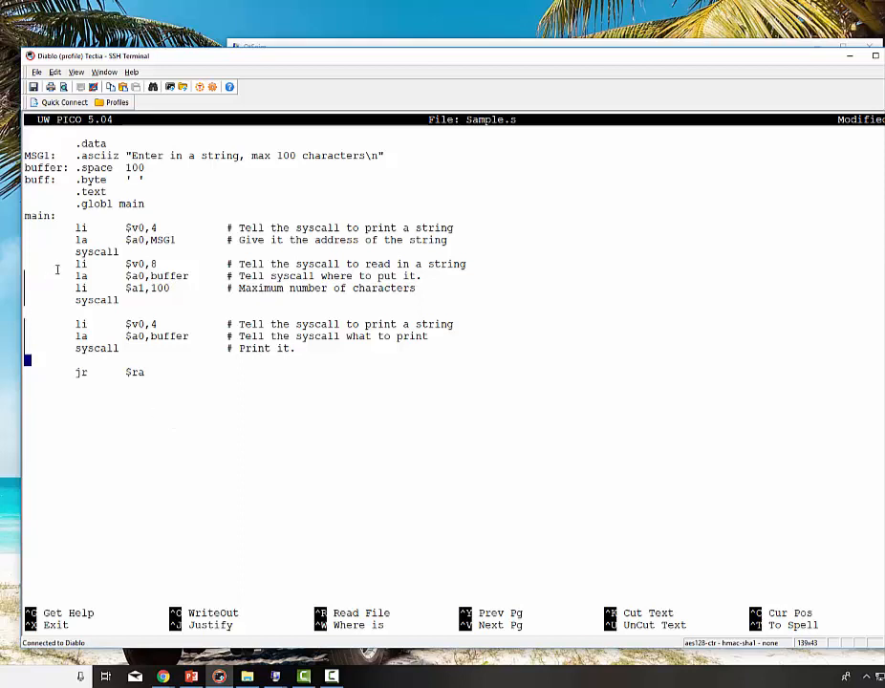
mouse_move(378, 212)
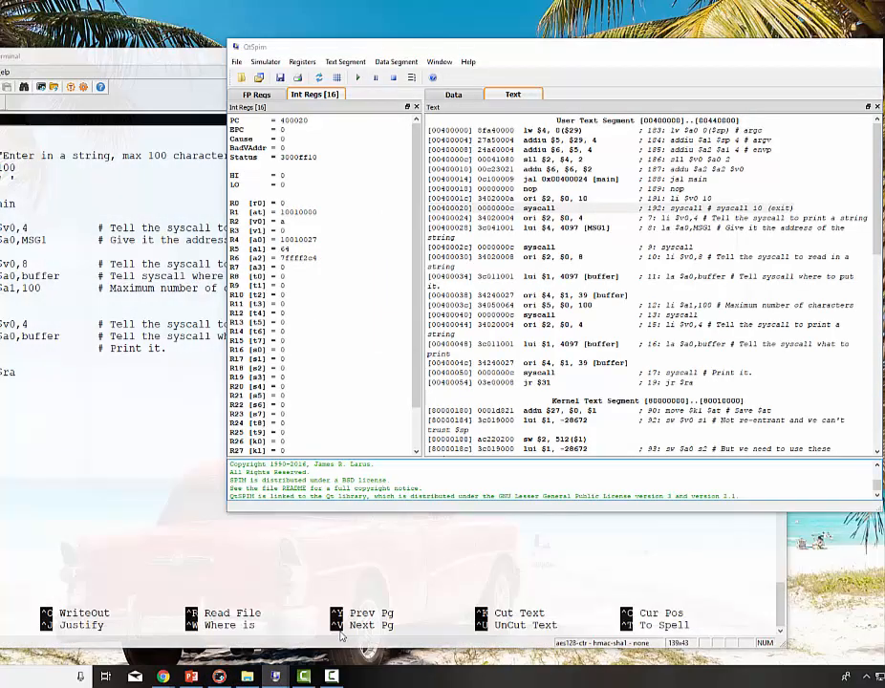
Reinitialize and load Sample.s, then run it so the console asks for a string
click(237, 62)
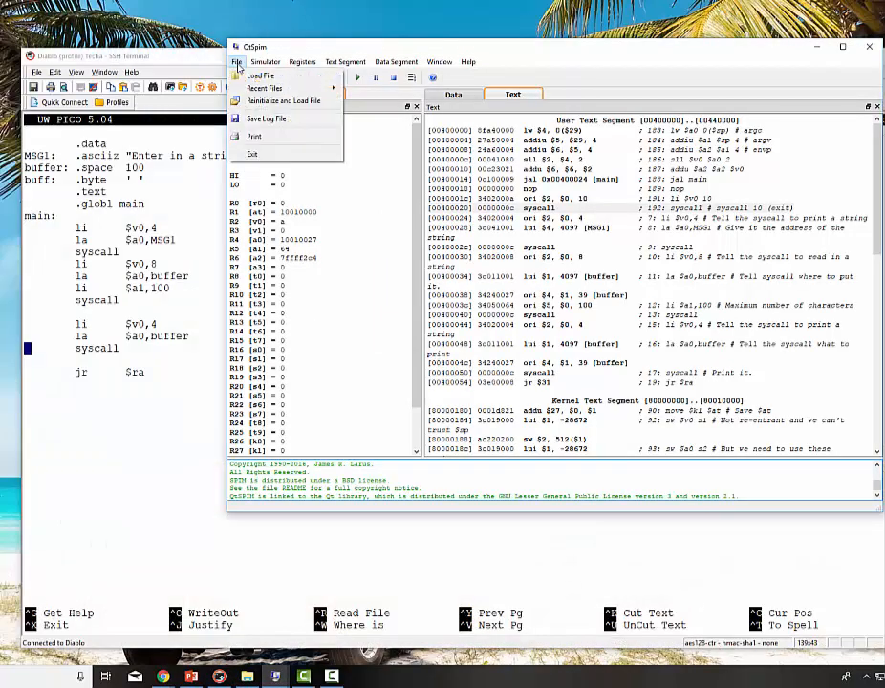
click(260, 76)
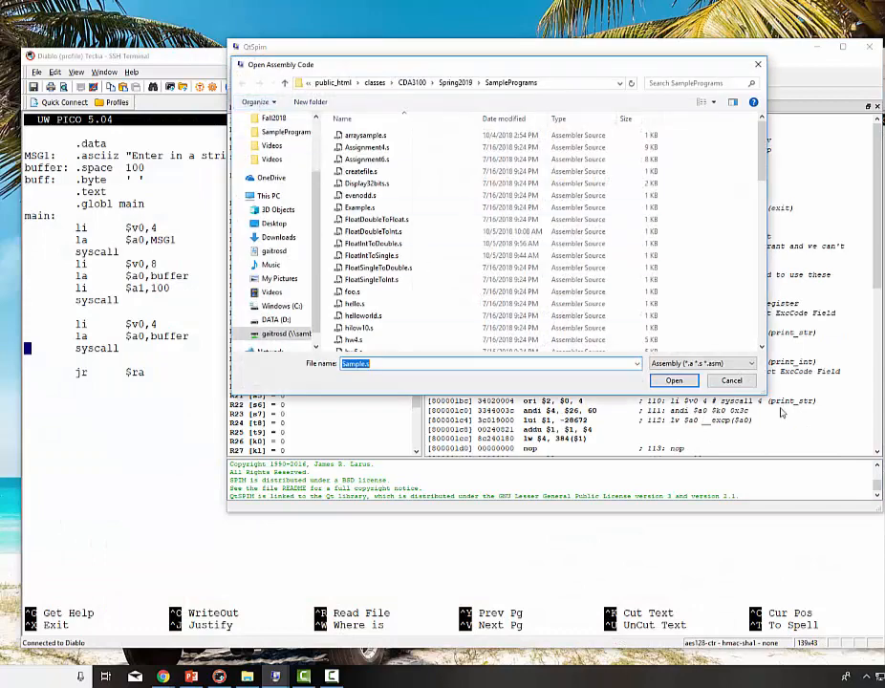
click(673, 381)
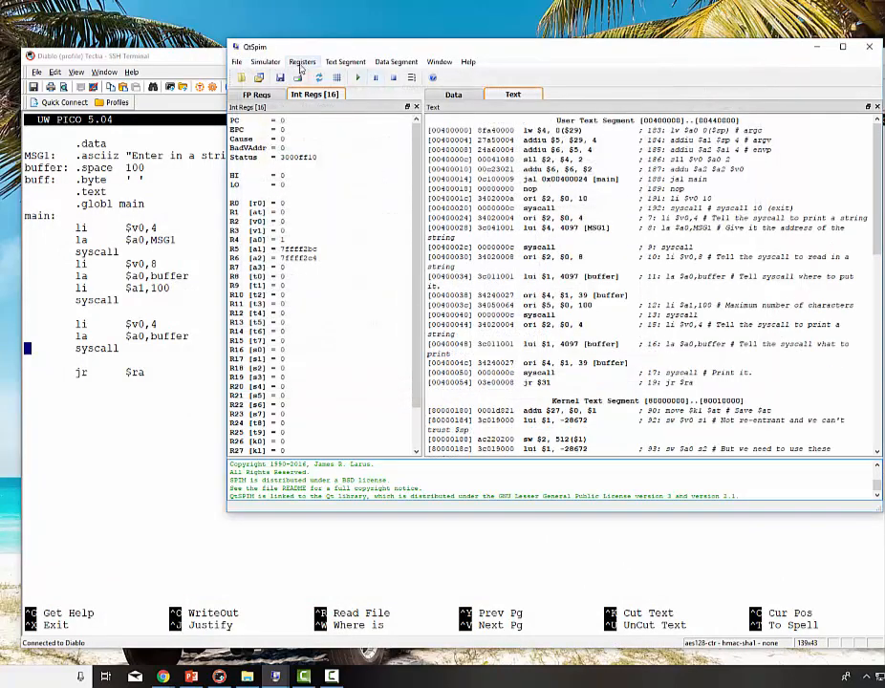
click(264, 61)
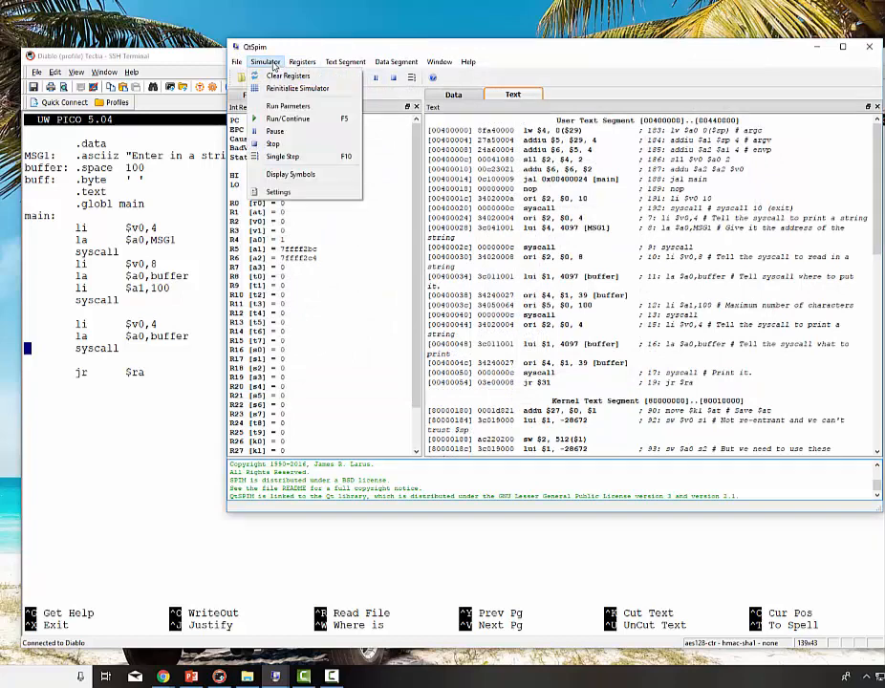
click(289, 118)
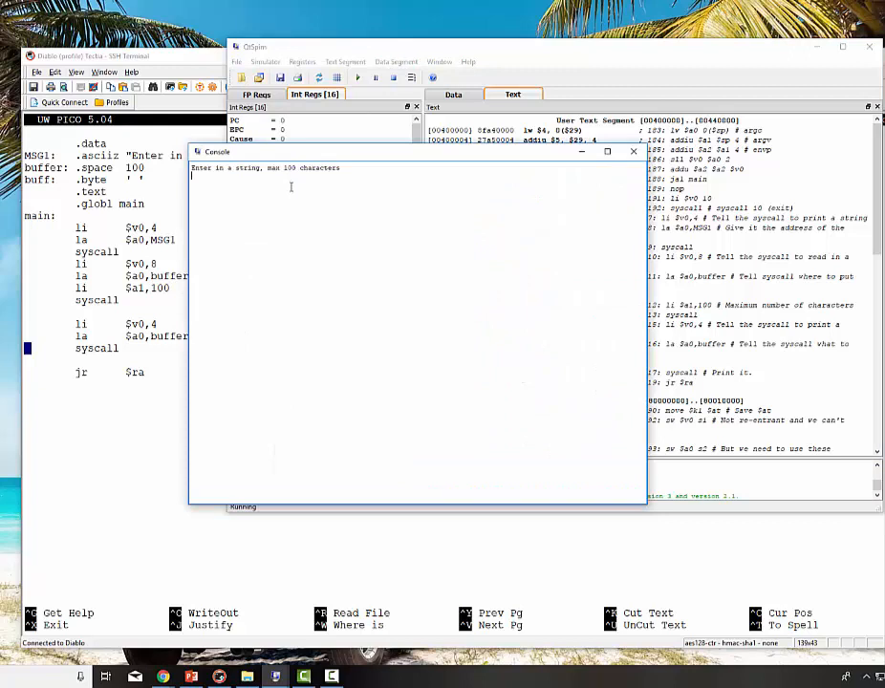
Answer the console's string prompt with the word this
text(this)
click(124, 154)
text( a single character\n")
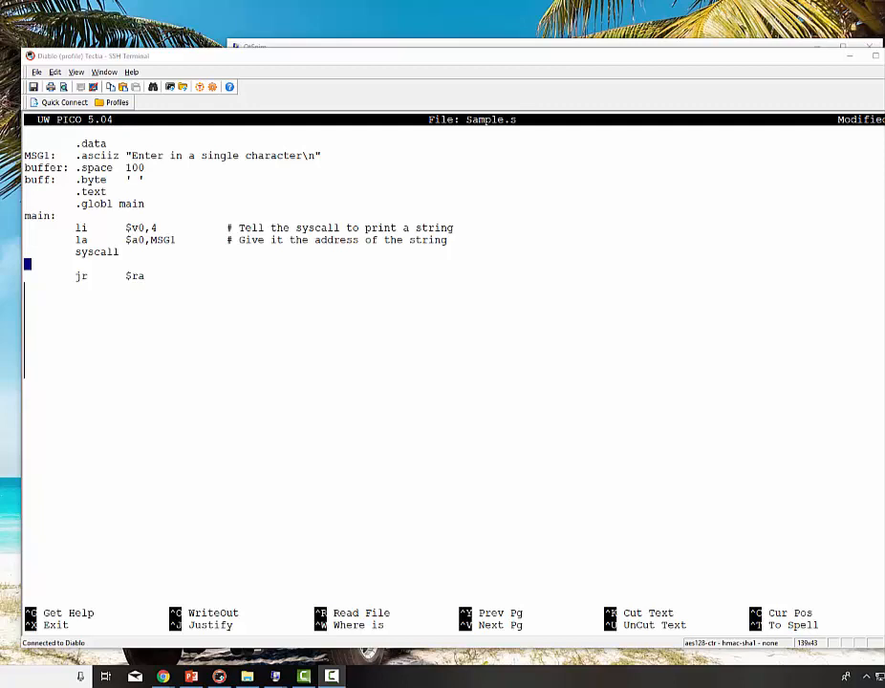
mouse_move(421, 413)
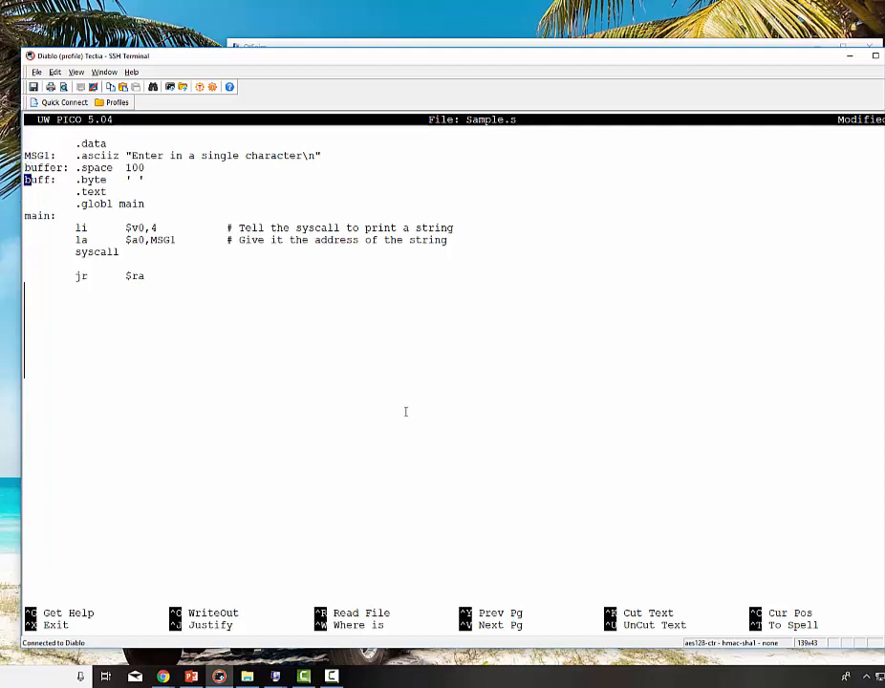
Move down into main to where the single-character code will go
key(Down)
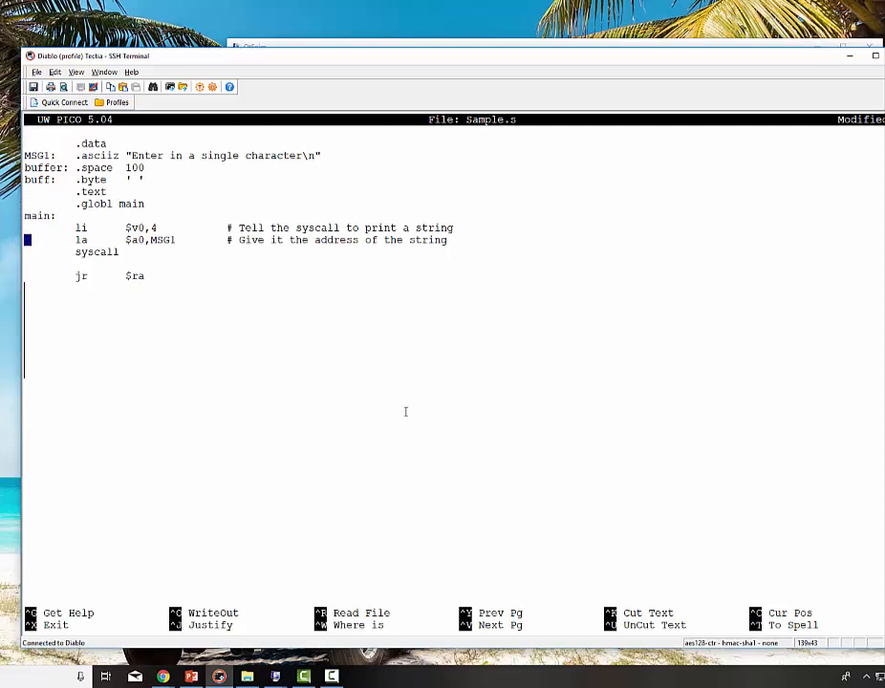
key(Down)
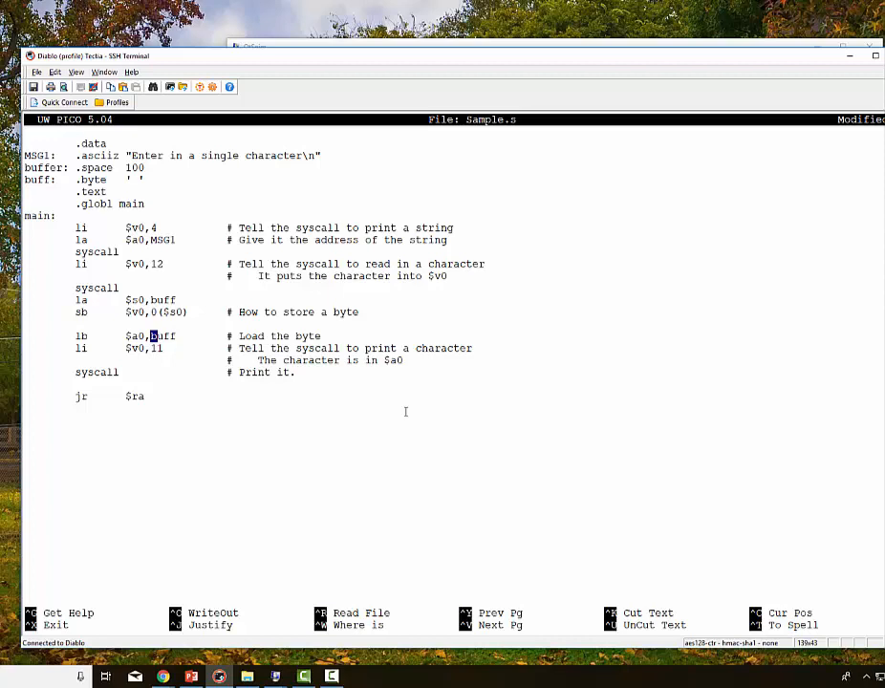
Finish the lb $a0,buff line and start writing out the edited program
key(Left)
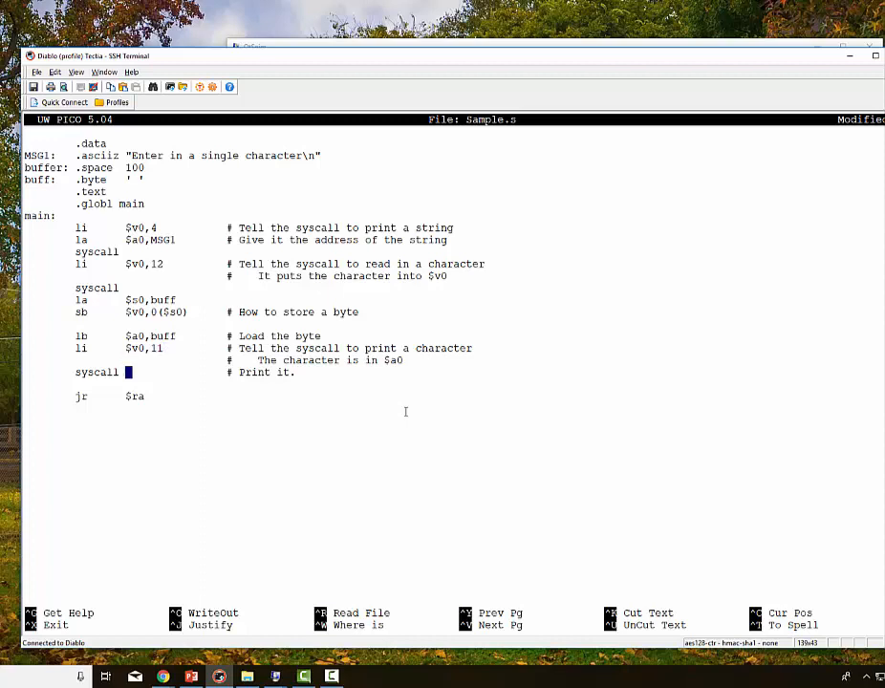
key(ctrl+o)
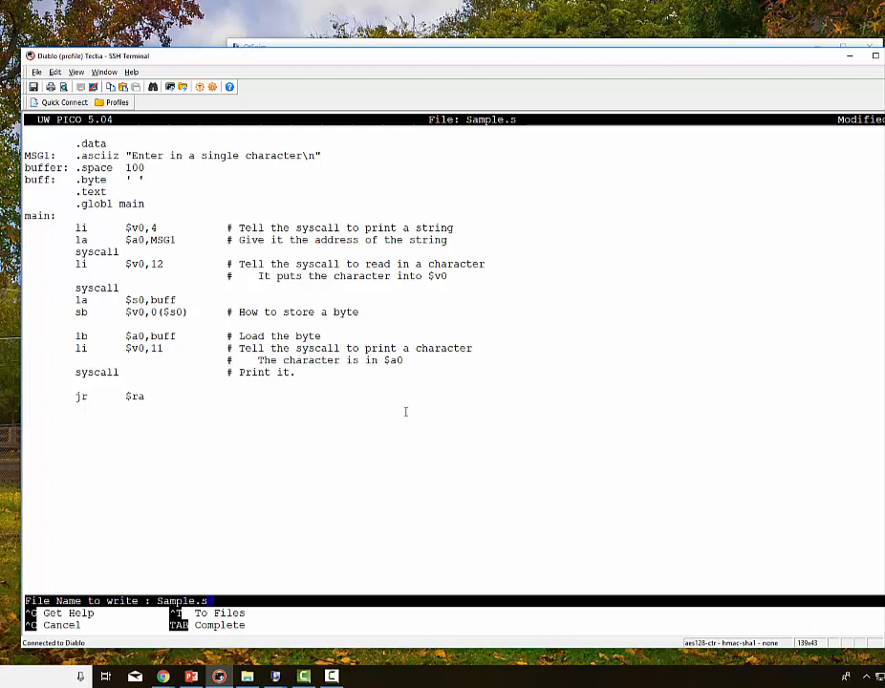
Confirm saving the single-character program as Sample.s
key(Return)
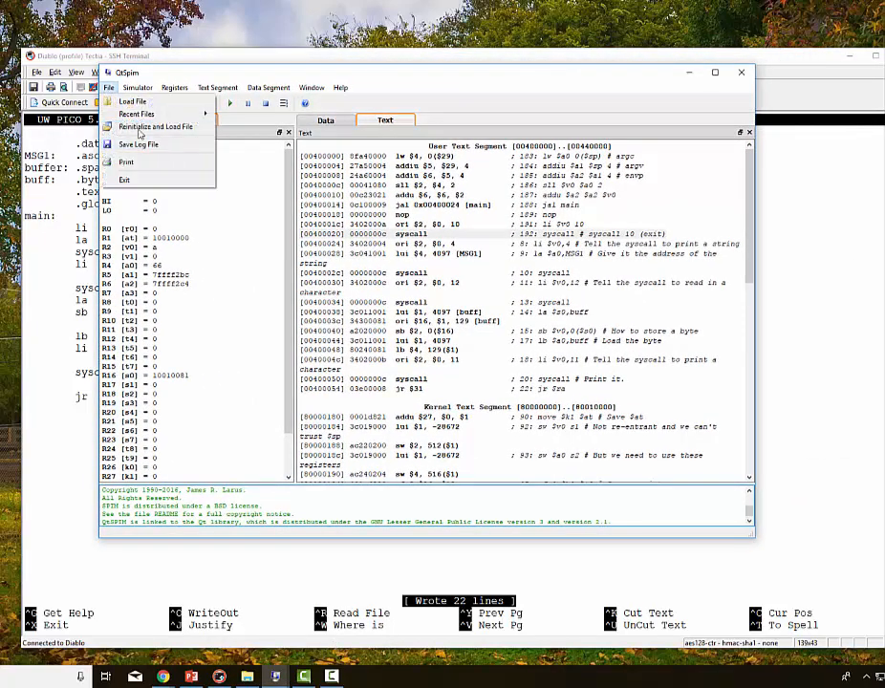
Reinitialize and load the saved Sample.s, then run the single-character program
click(132, 100)
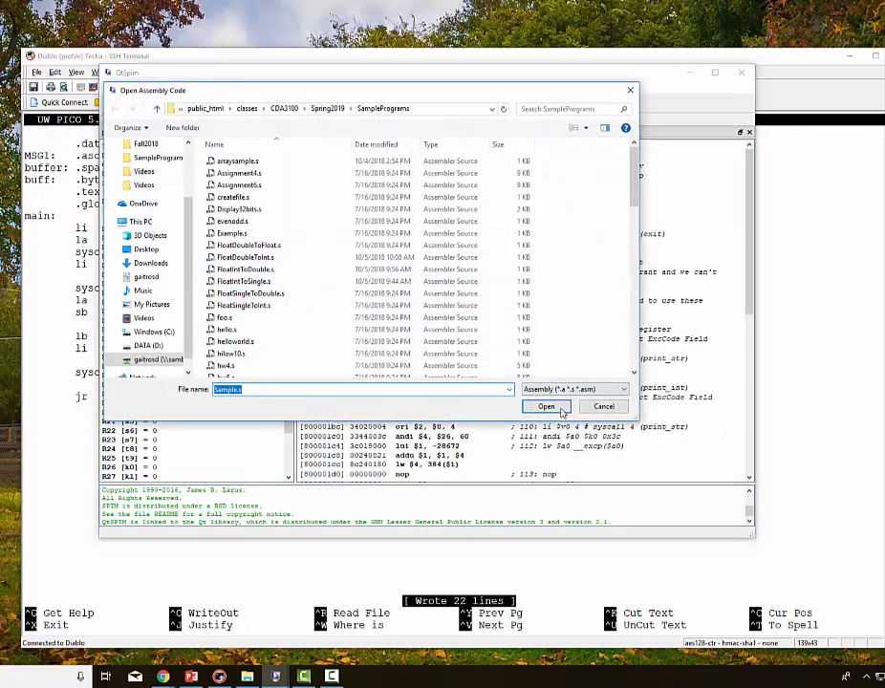
click(547, 405)
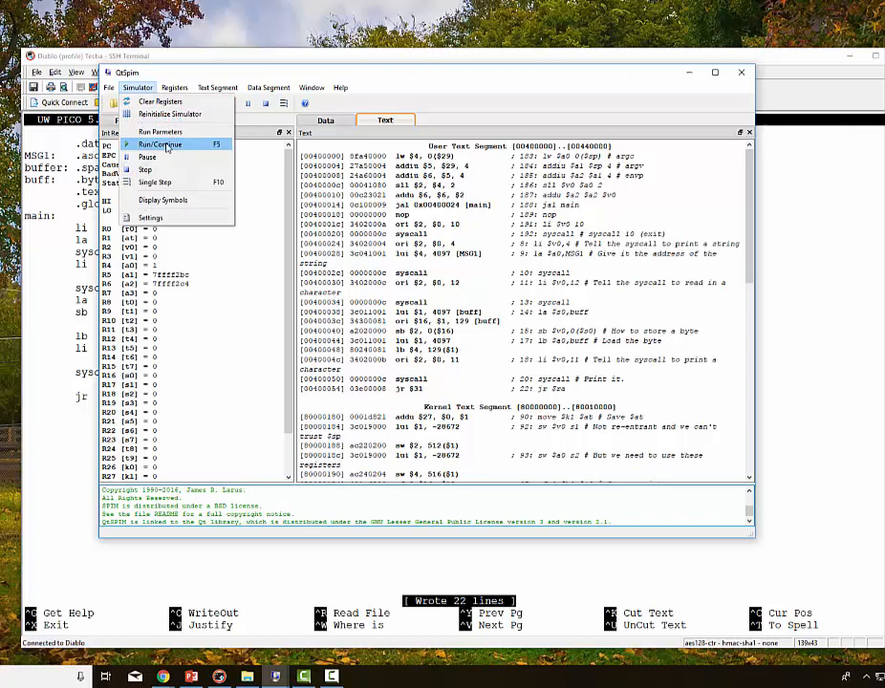
click(161, 143)
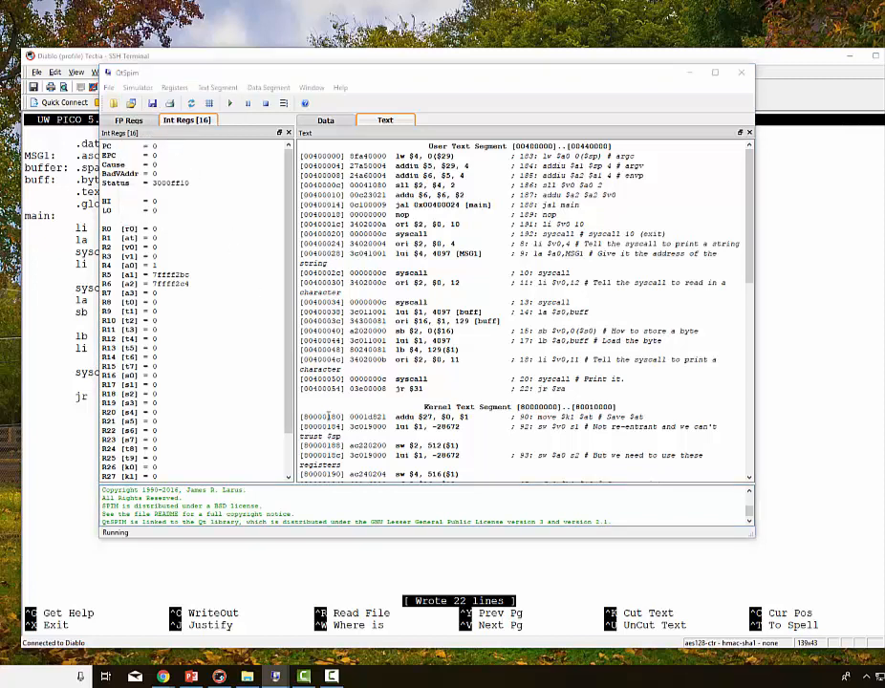
click(312, 88)
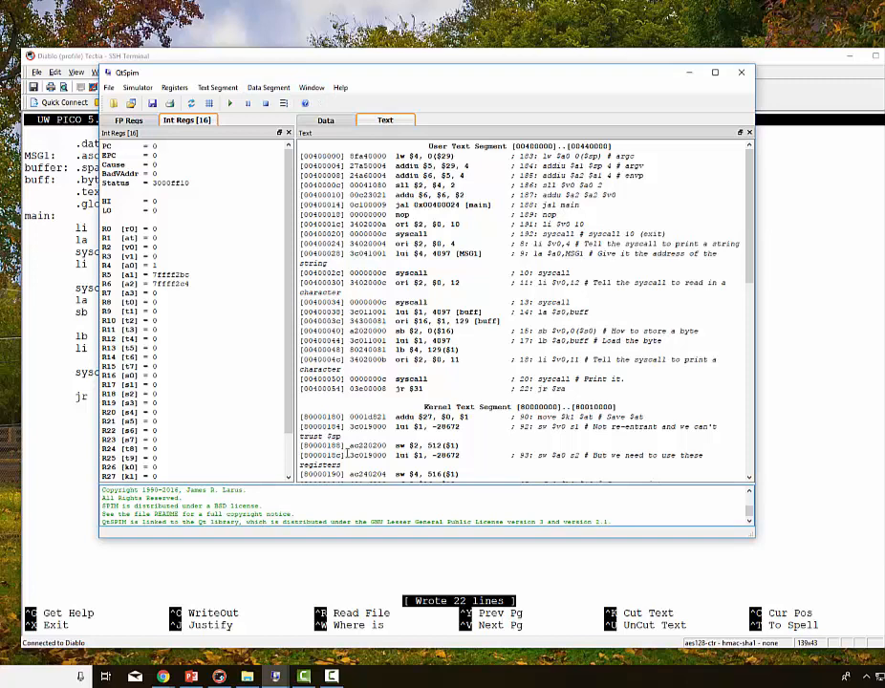
mouse_move(276, 677)
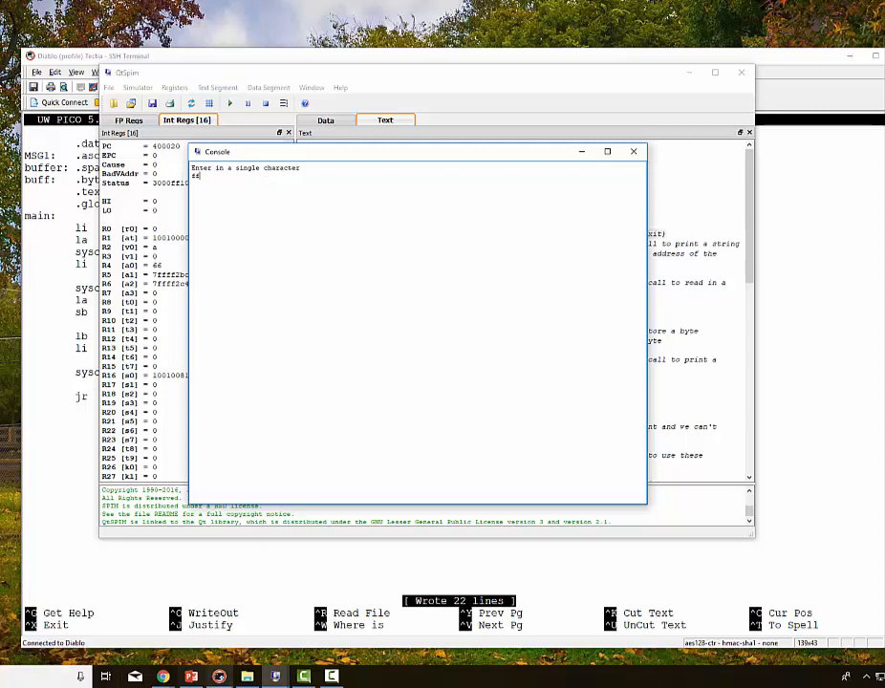
mouse_move(304, 676)
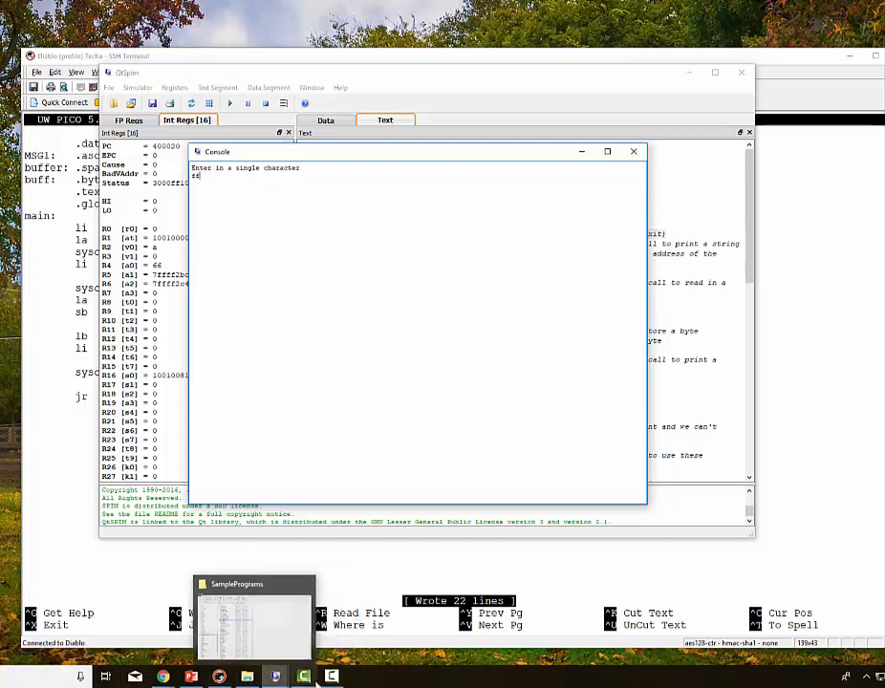